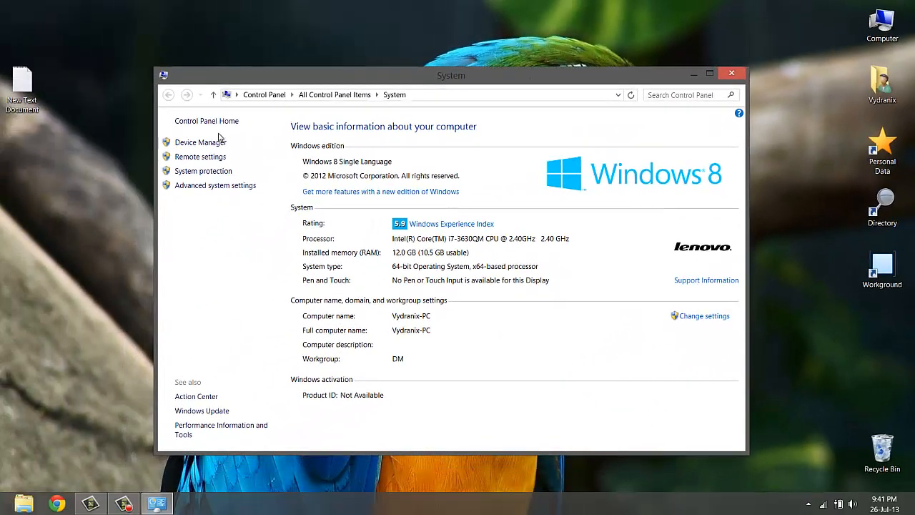
# Step: Open Device Manager from the System page and expand Display adapters
pyautogui.click(200, 142)
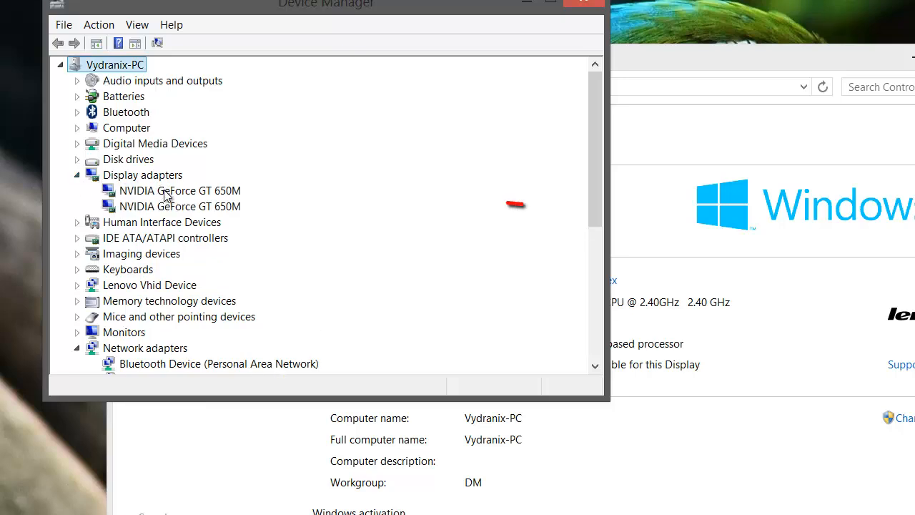
# Step: Show the first GeForce GT 650M's Hardware Ids in its Properties Details view
pyautogui.rightClick(181, 190)
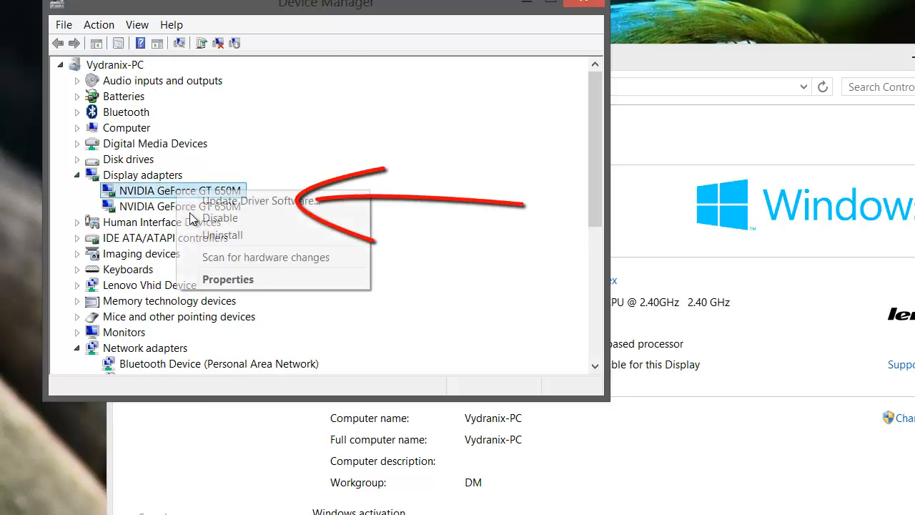
pyautogui.click(227, 279)
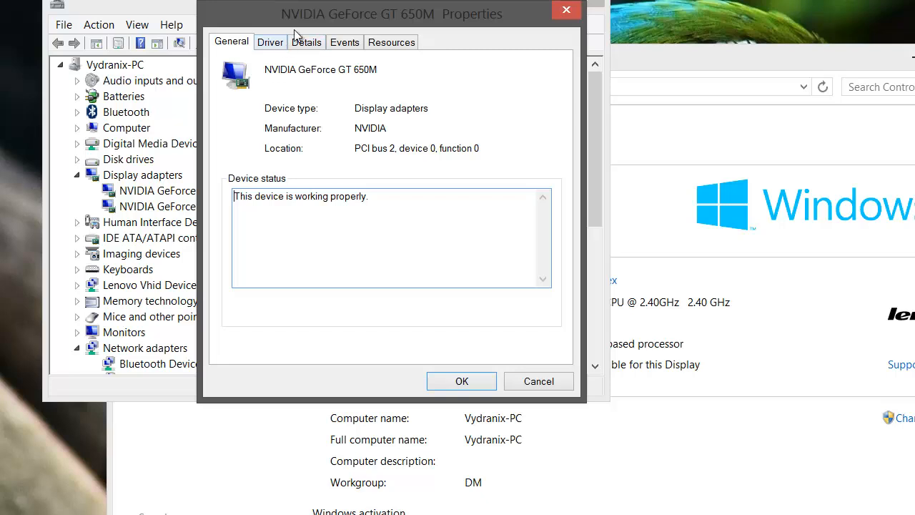
pyautogui.click(319, 40)
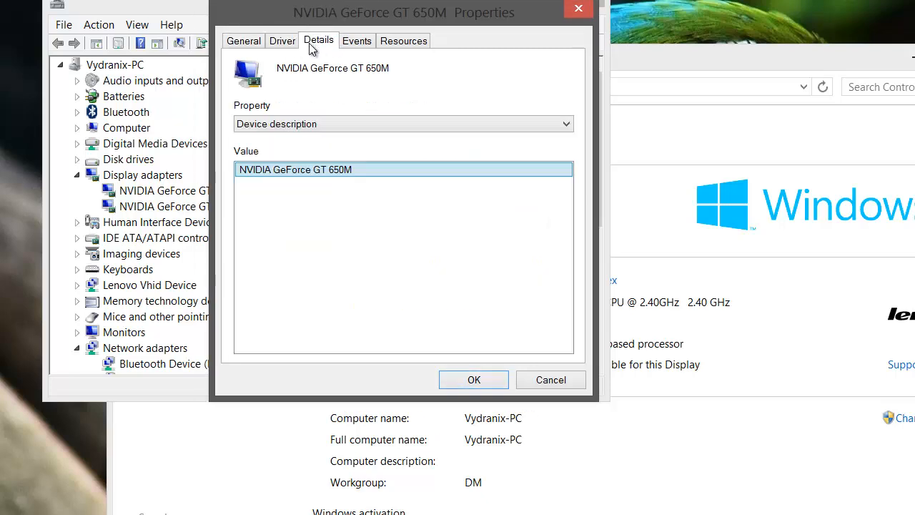
pyautogui.click(400, 123)
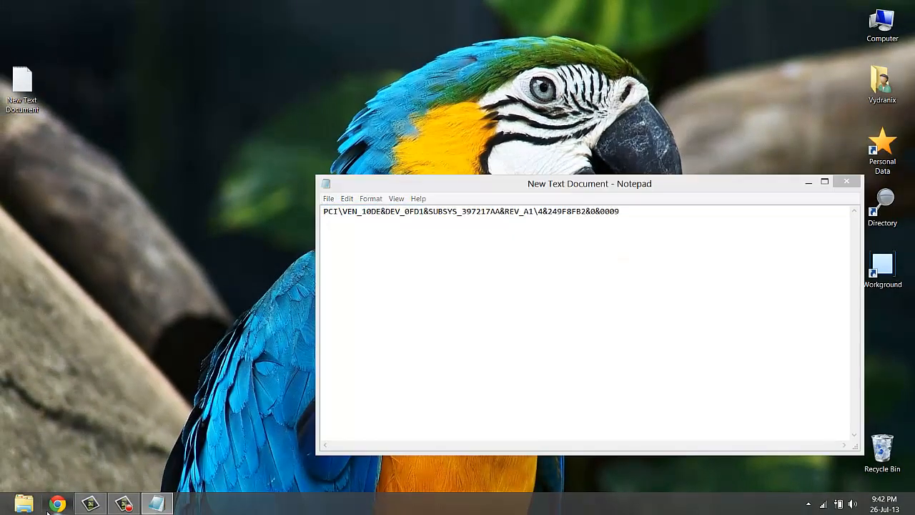
# Step: Paste the hardware ID (VEN_10DE, DEV_0FD1, SUBSYS_397217AA) into a new Notepad document
pyautogui.click(57, 503)
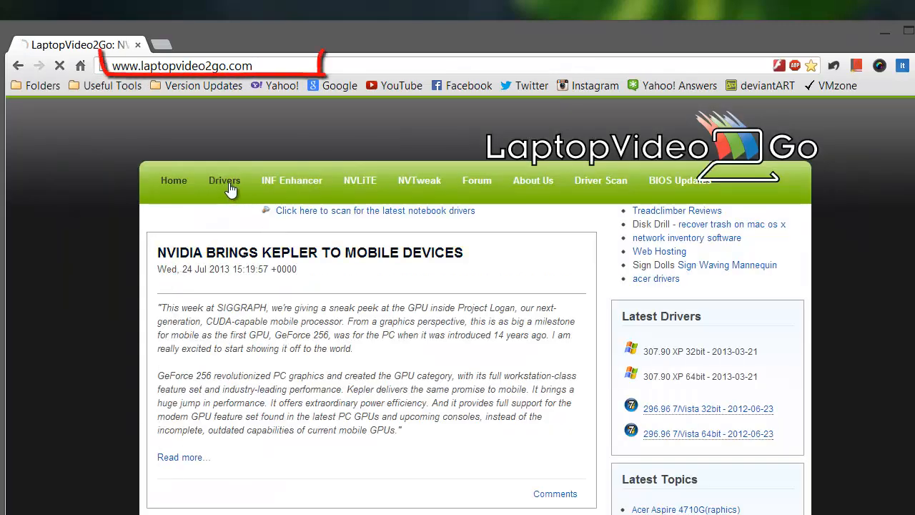
# Step: Enter VEN_10DE, DEV_0FD1 and SUBSYS_397217AA into the Drivers search with 8 64bit ticked
pyautogui.click(224, 180)
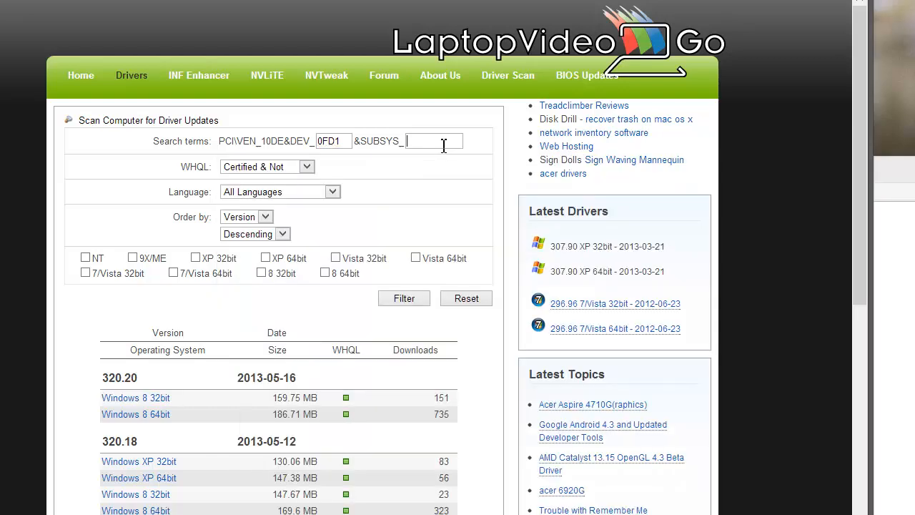
pyautogui.moveTo(578, 173)
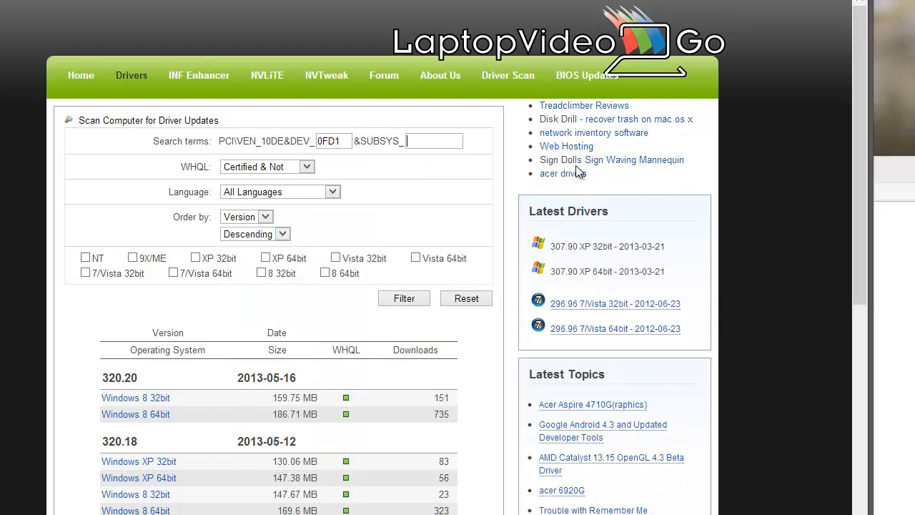
pyautogui.write('397217AA')
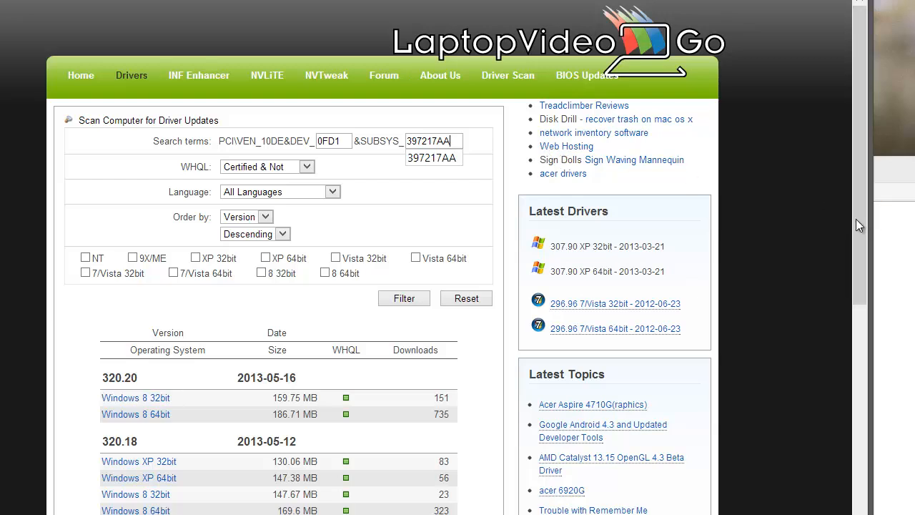
pyautogui.moveTo(320, 277)
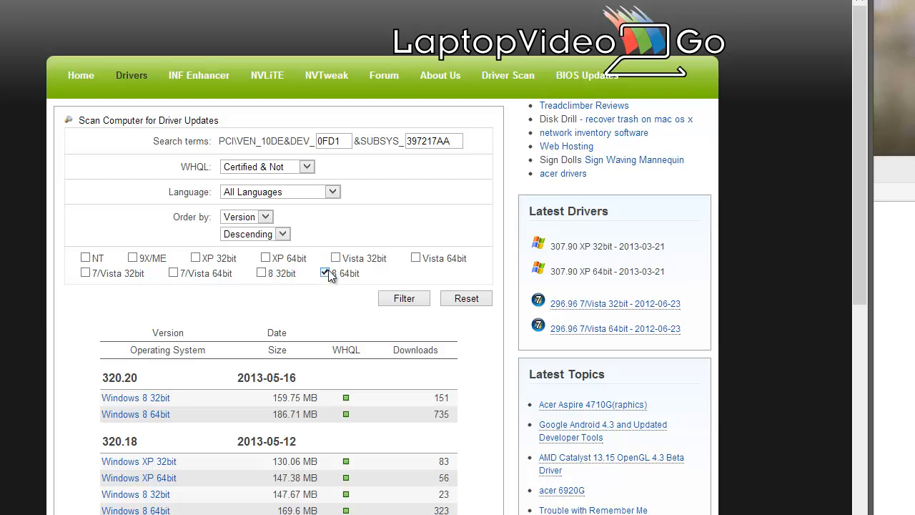
# Step: Filter and review the Windows 8 64-bit driver results from 320.20 down to the 300 series
pyautogui.scroll(-3)
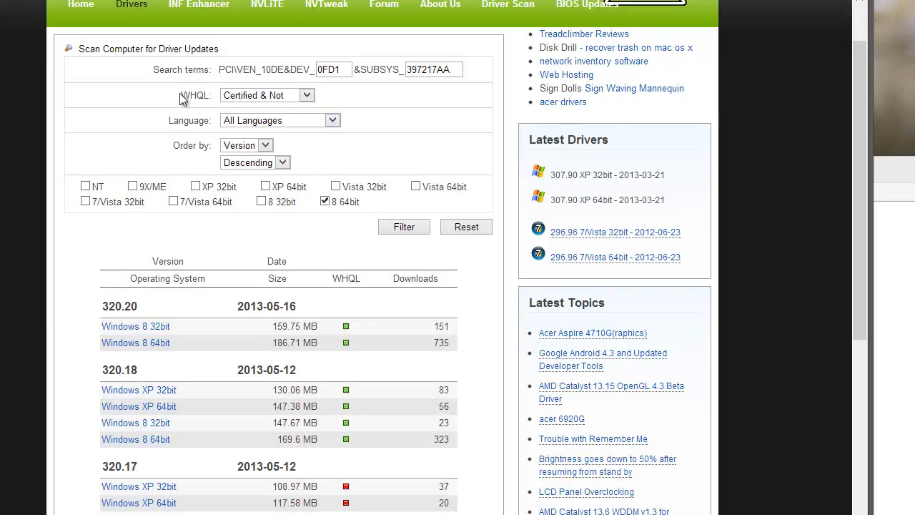
pyautogui.moveTo(251, 106)
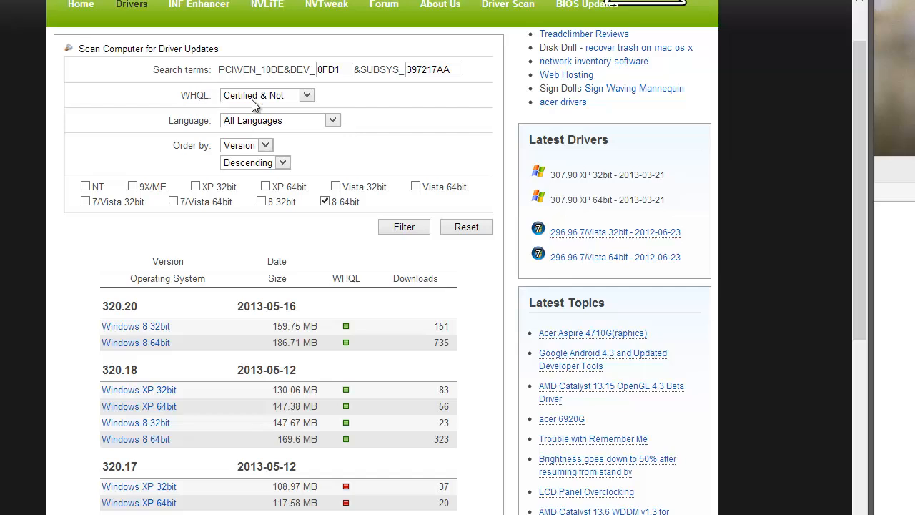
pyautogui.moveTo(208, 132)
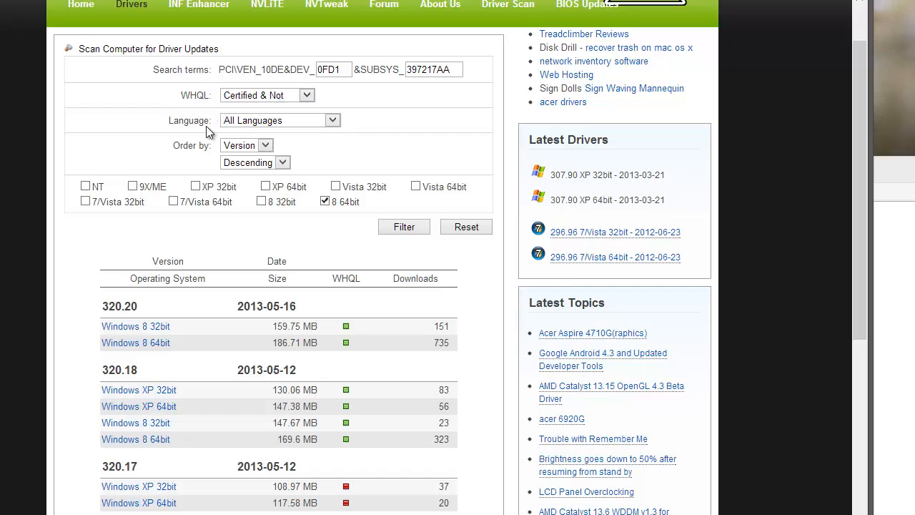
pyautogui.moveTo(226, 158)
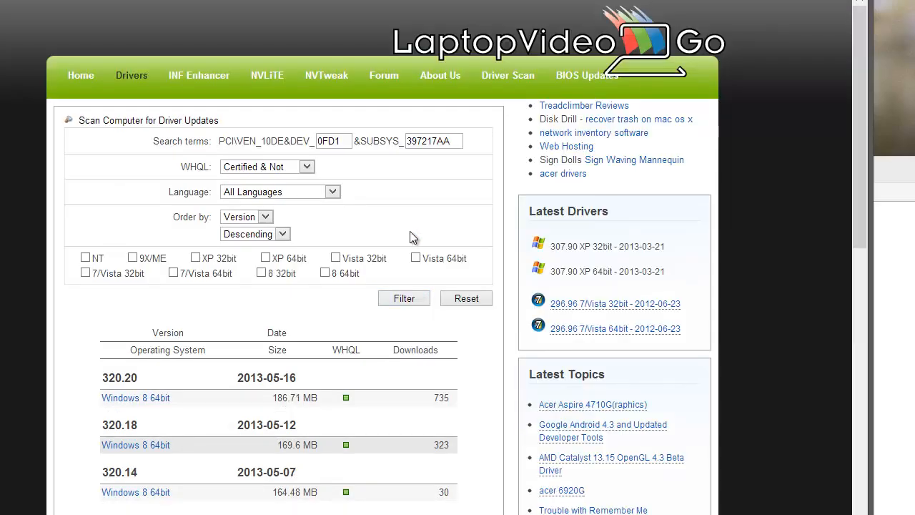
pyautogui.scroll(-3)
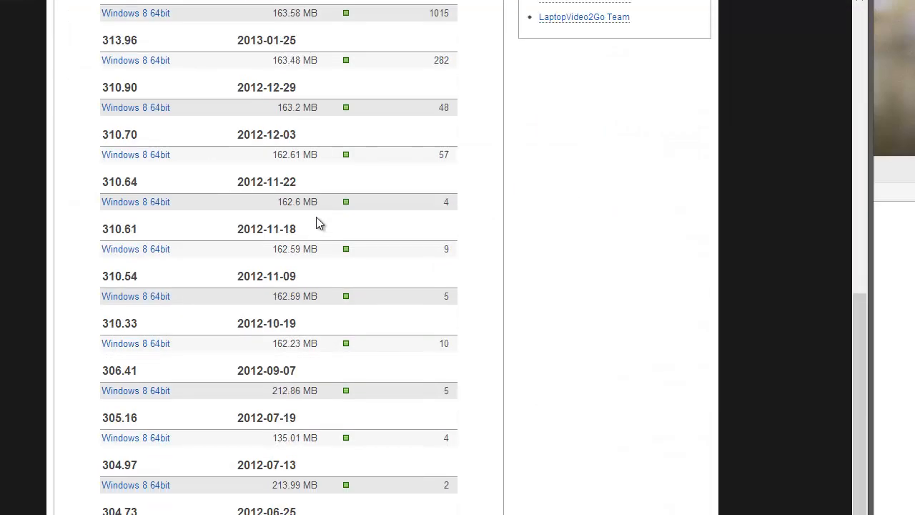
pyautogui.scroll(3)
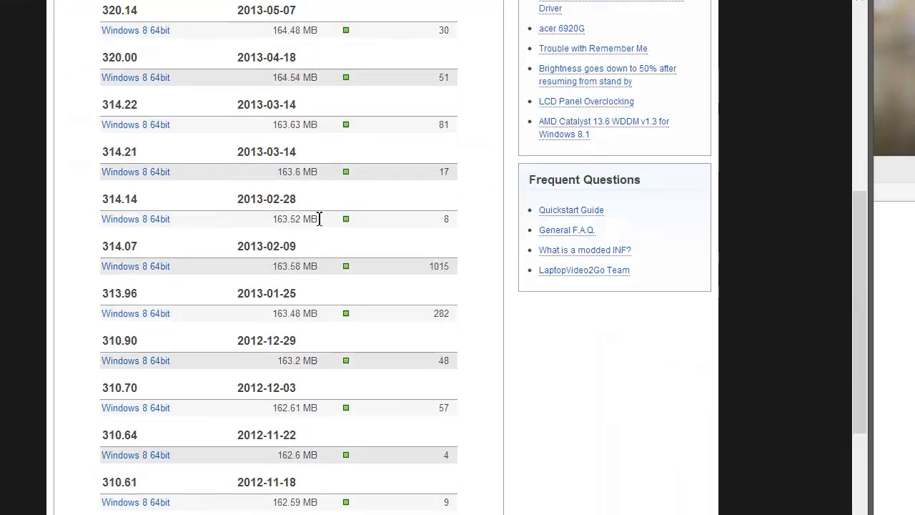
pyautogui.moveTo(195, 285)
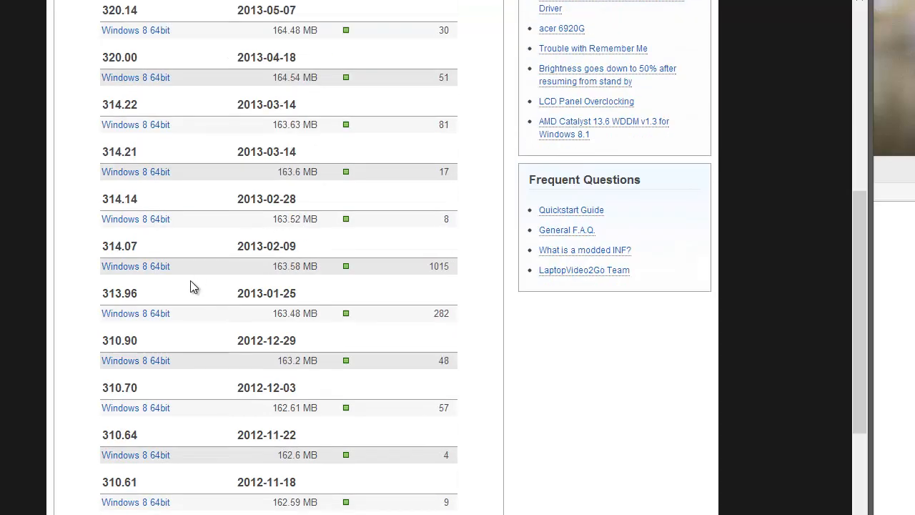
pyautogui.scroll(3)
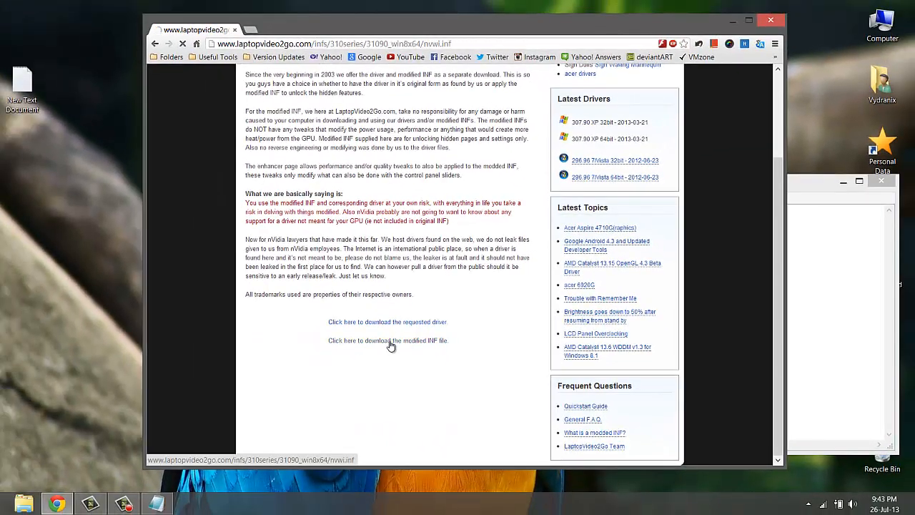
# Step: View the 310.90 driver's modified INF file as text, then return to its download page
pyautogui.click(388, 340)
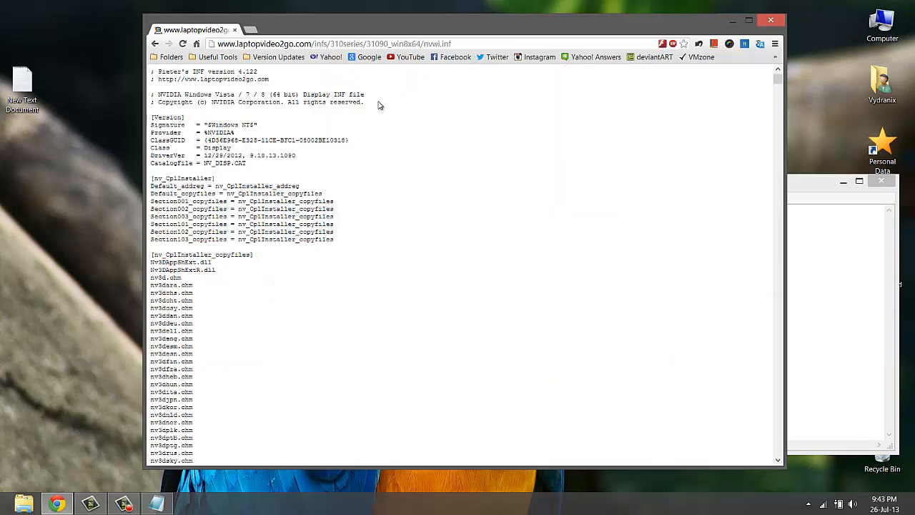
pyautogui.scroll(-3)
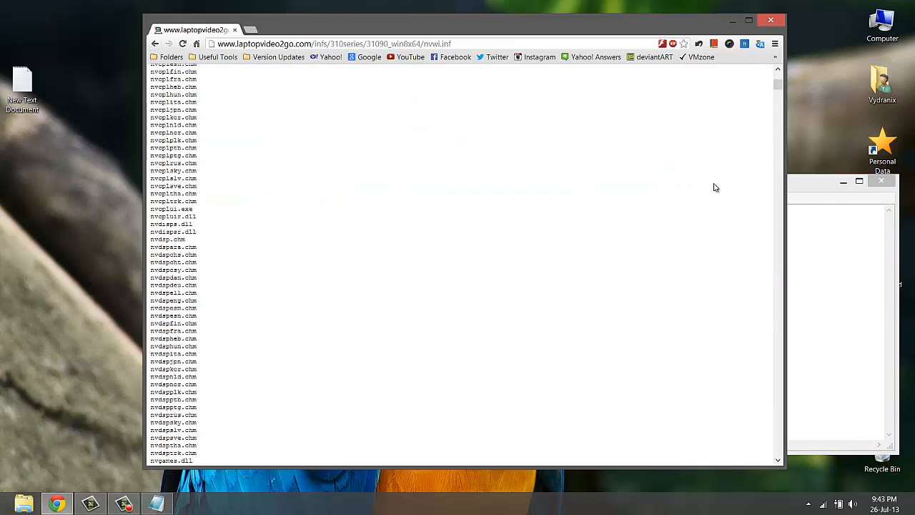
pyautogui.scroll(-3)
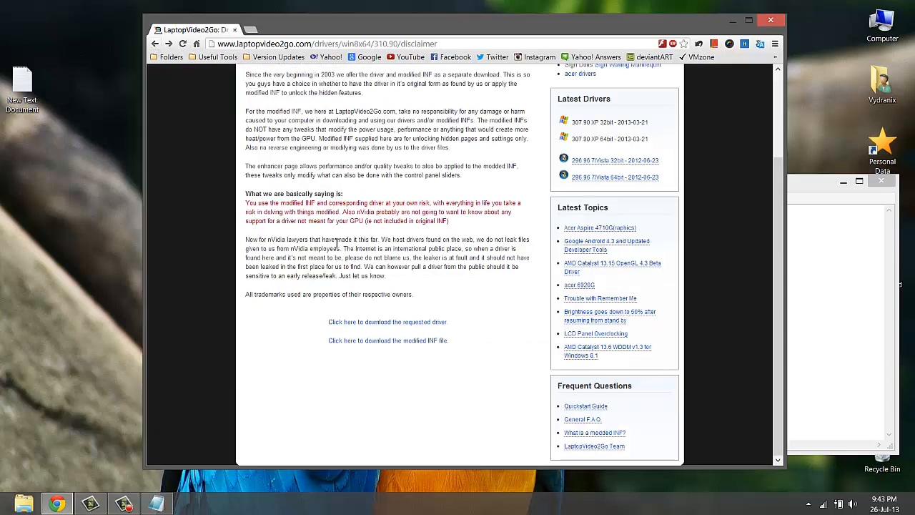
pyautogui.moveTo(386, 306)
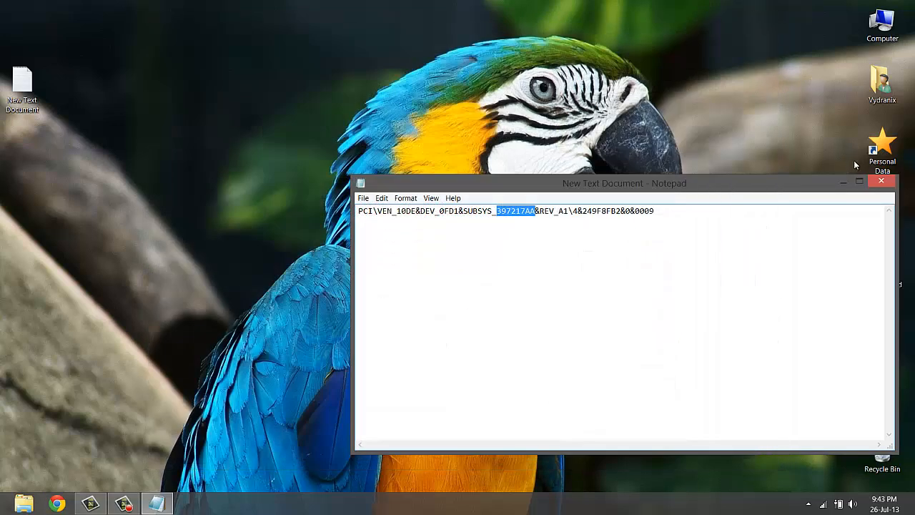
# Step: Close the Notepad hardware-ID note, leaving the desktop empty
pyautogui.click(881, 180)
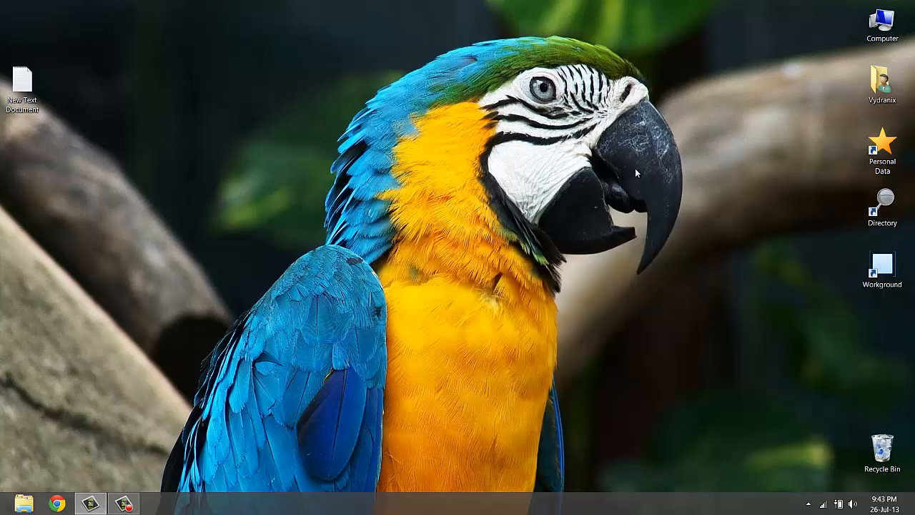